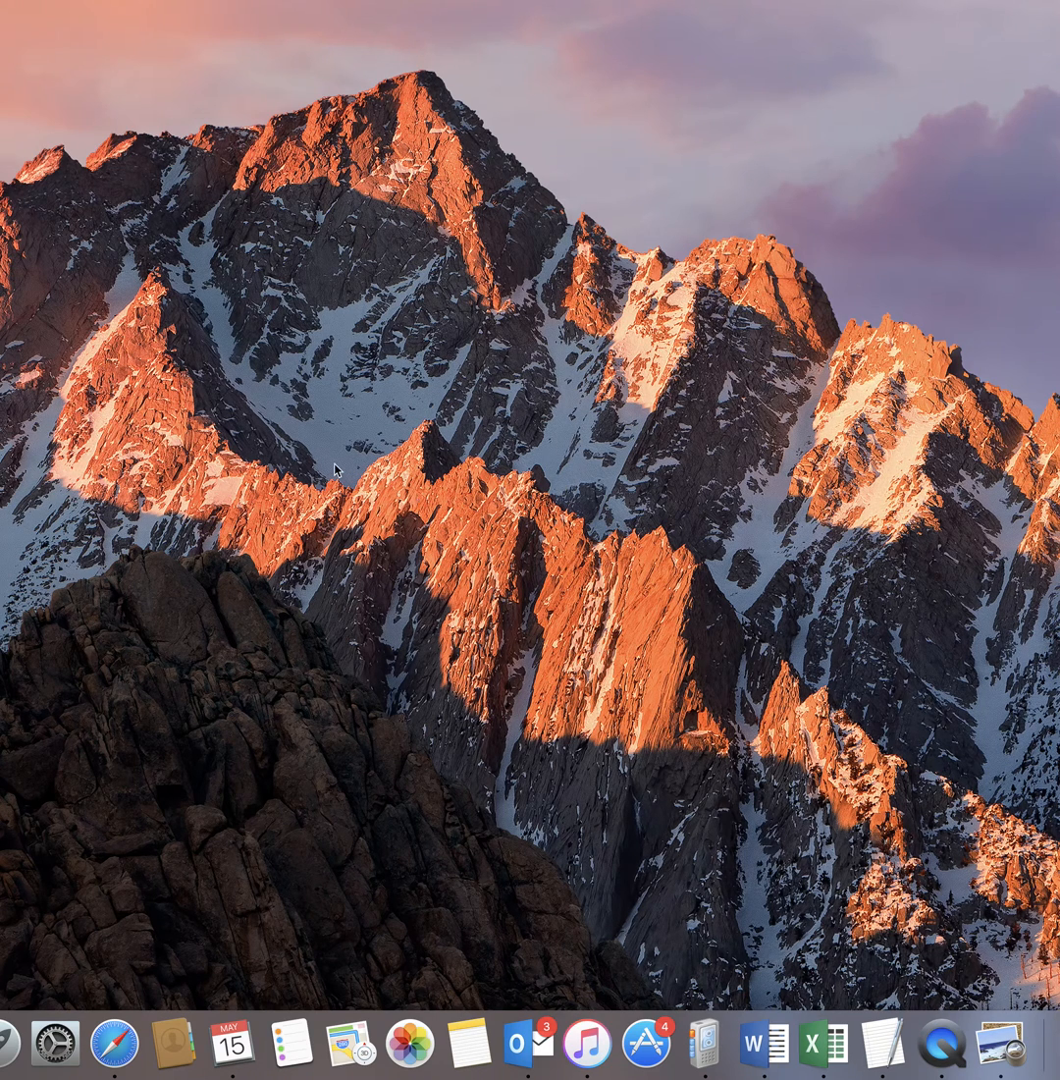
mouse_move(740, 946)
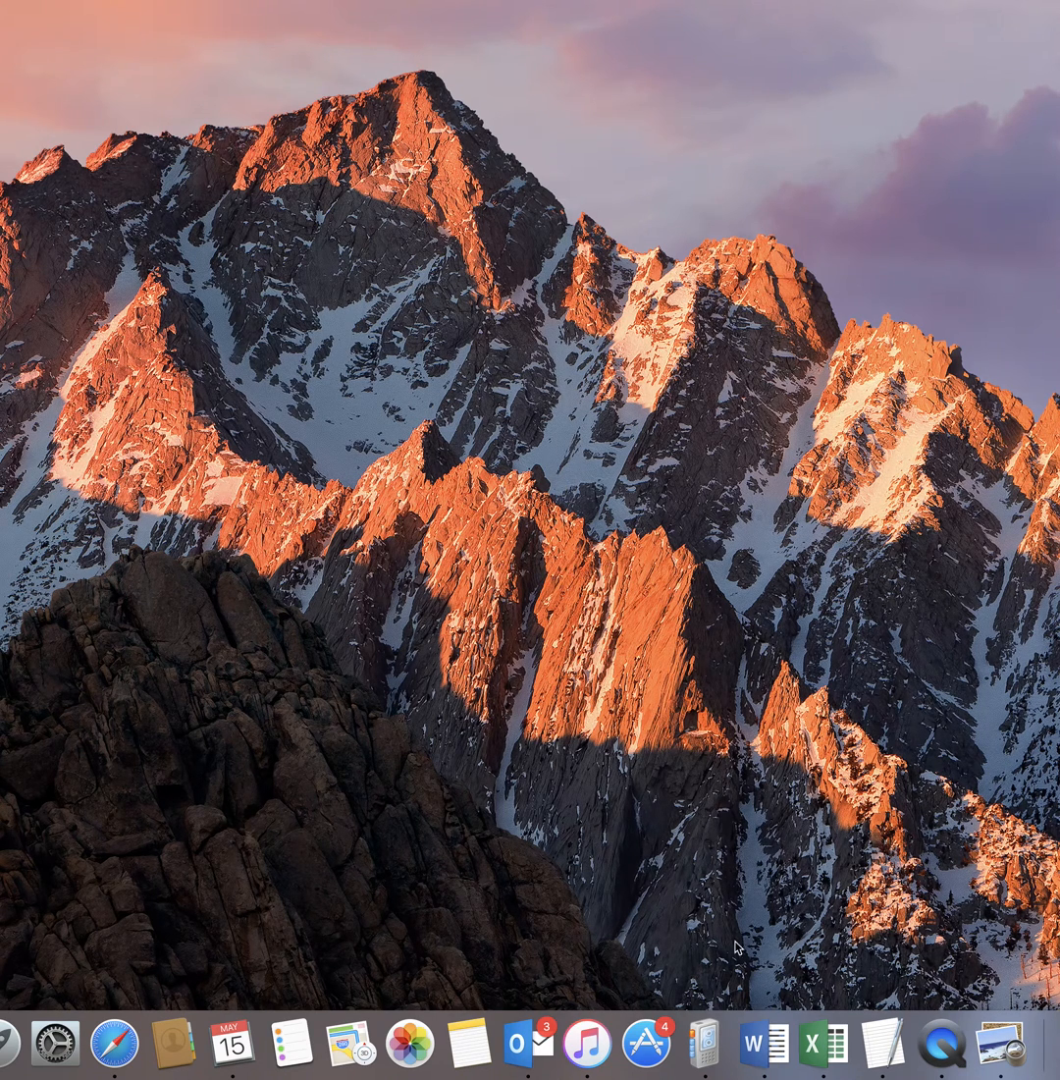
mouse_move(715, 1013)
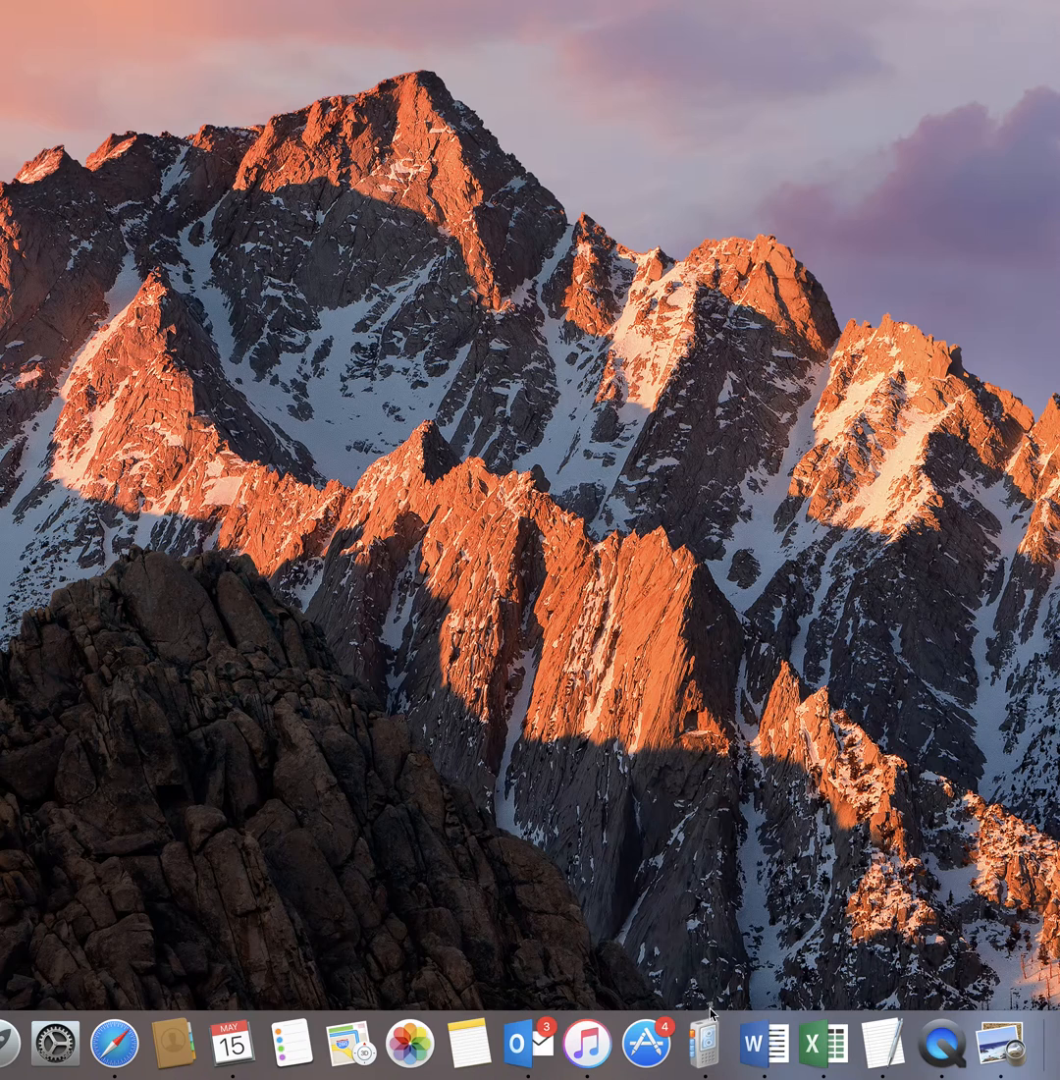
mouse_move(703, 1044)
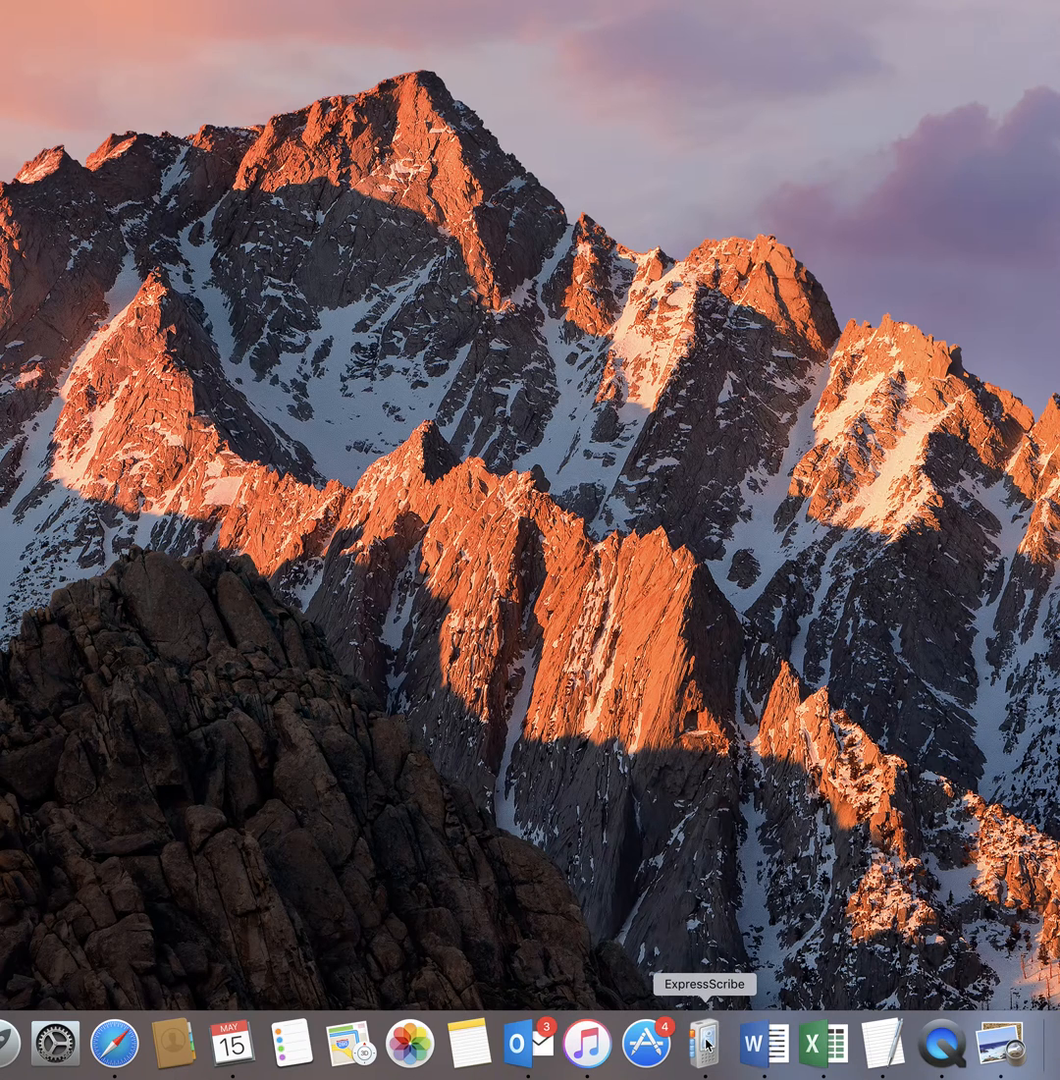
Launch Express Scribe from the Dock so the dictation list appears
left_click(705, 1044)
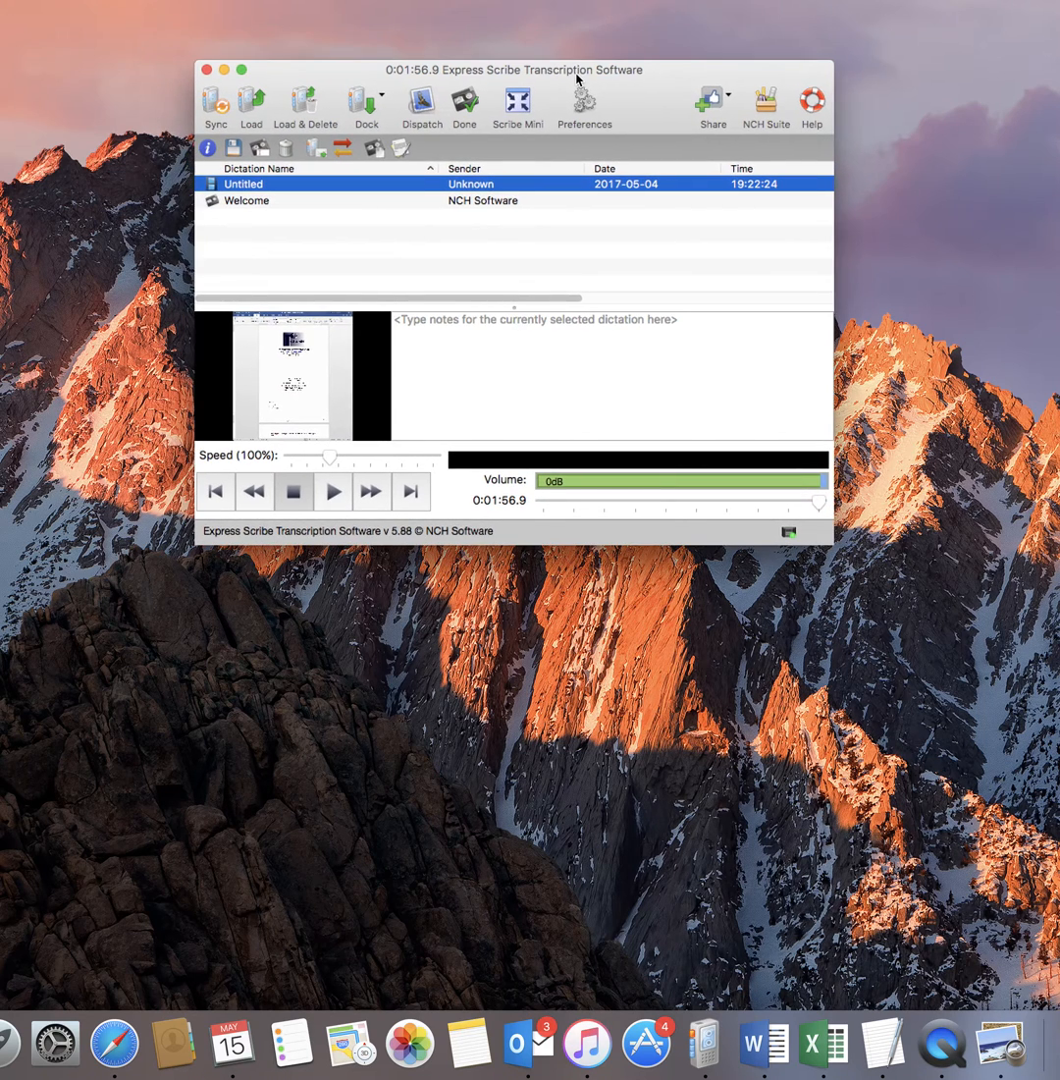
mouse_move(703, 1045)
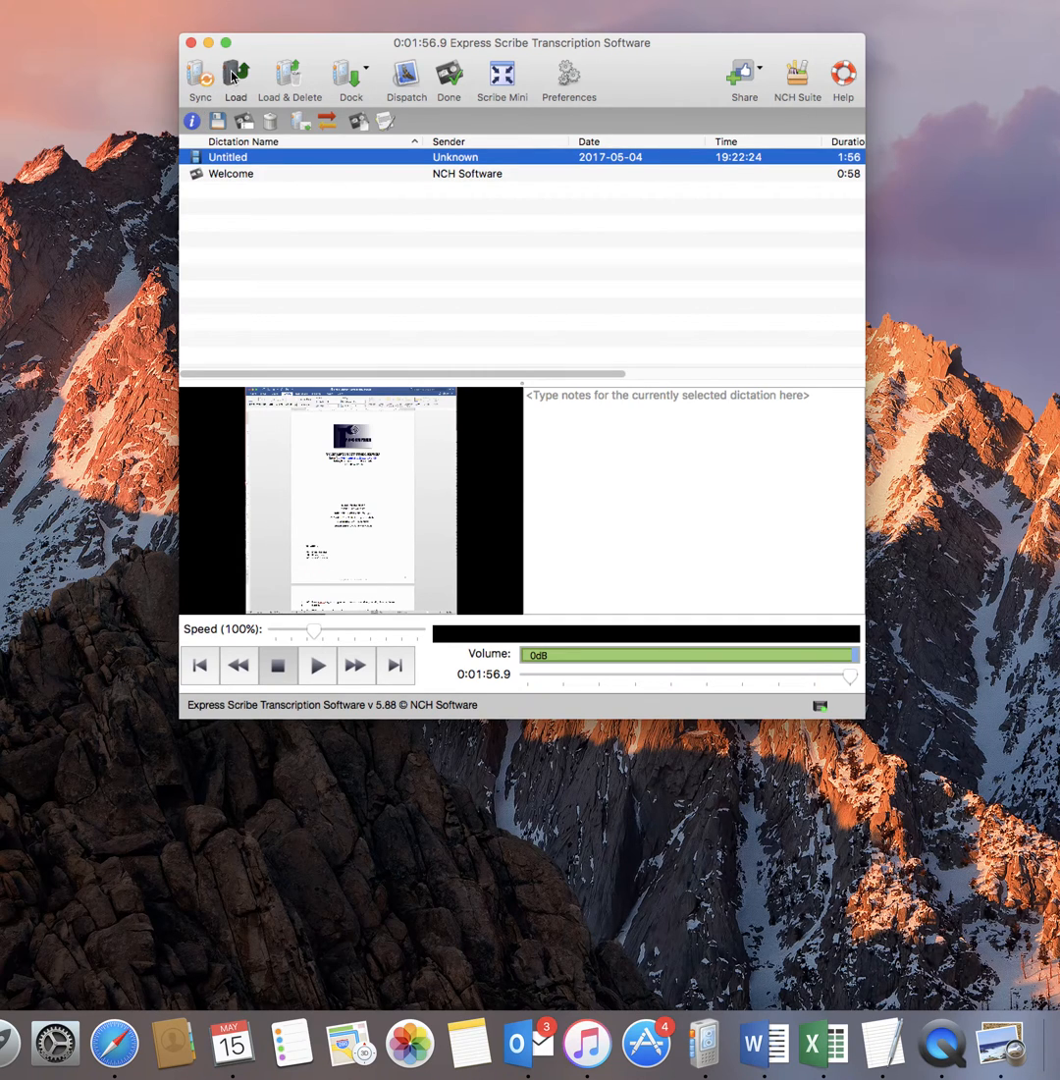
Load the 'How to Use Express Scribe' video from the Desktop into the dictation list
left_click(235, 79)
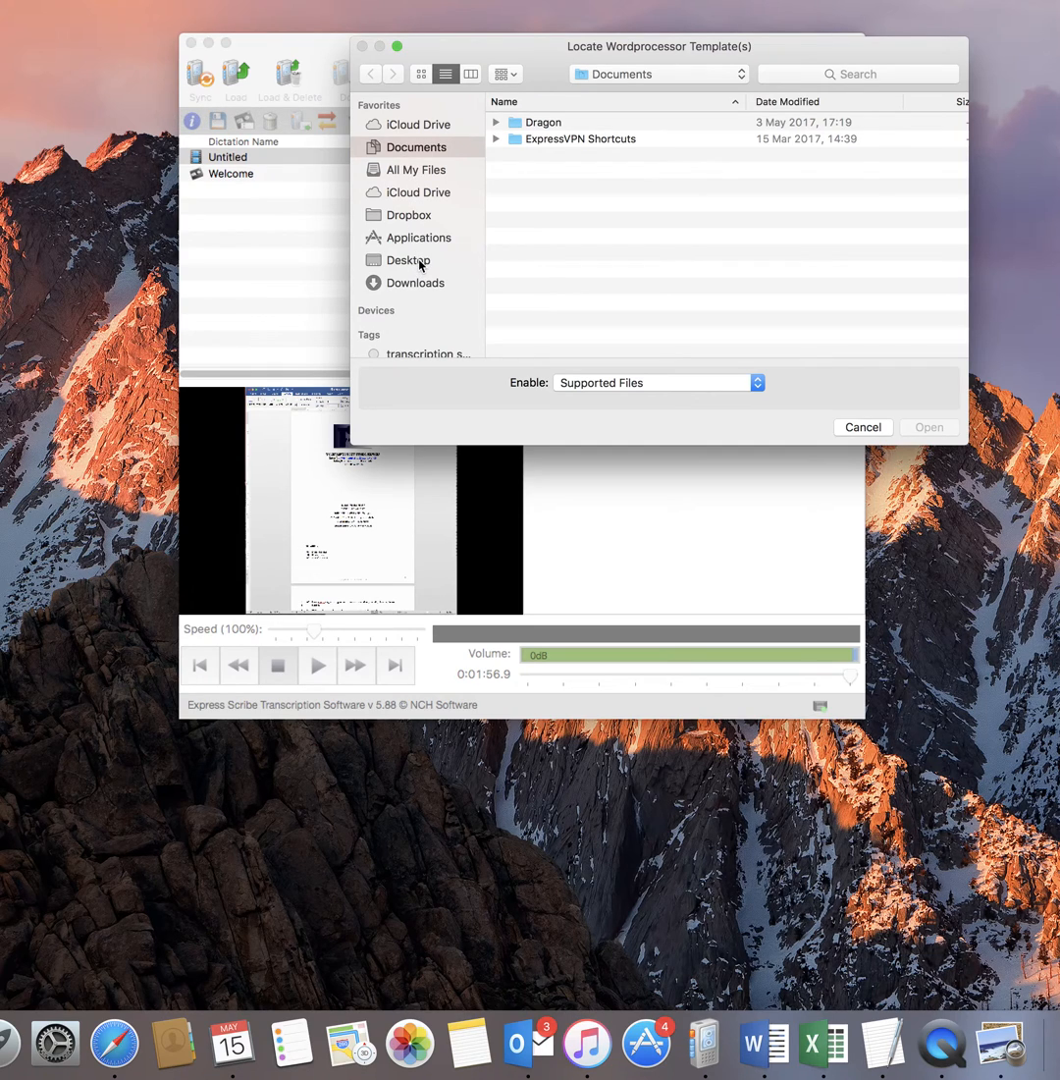
left_click(408, 259)
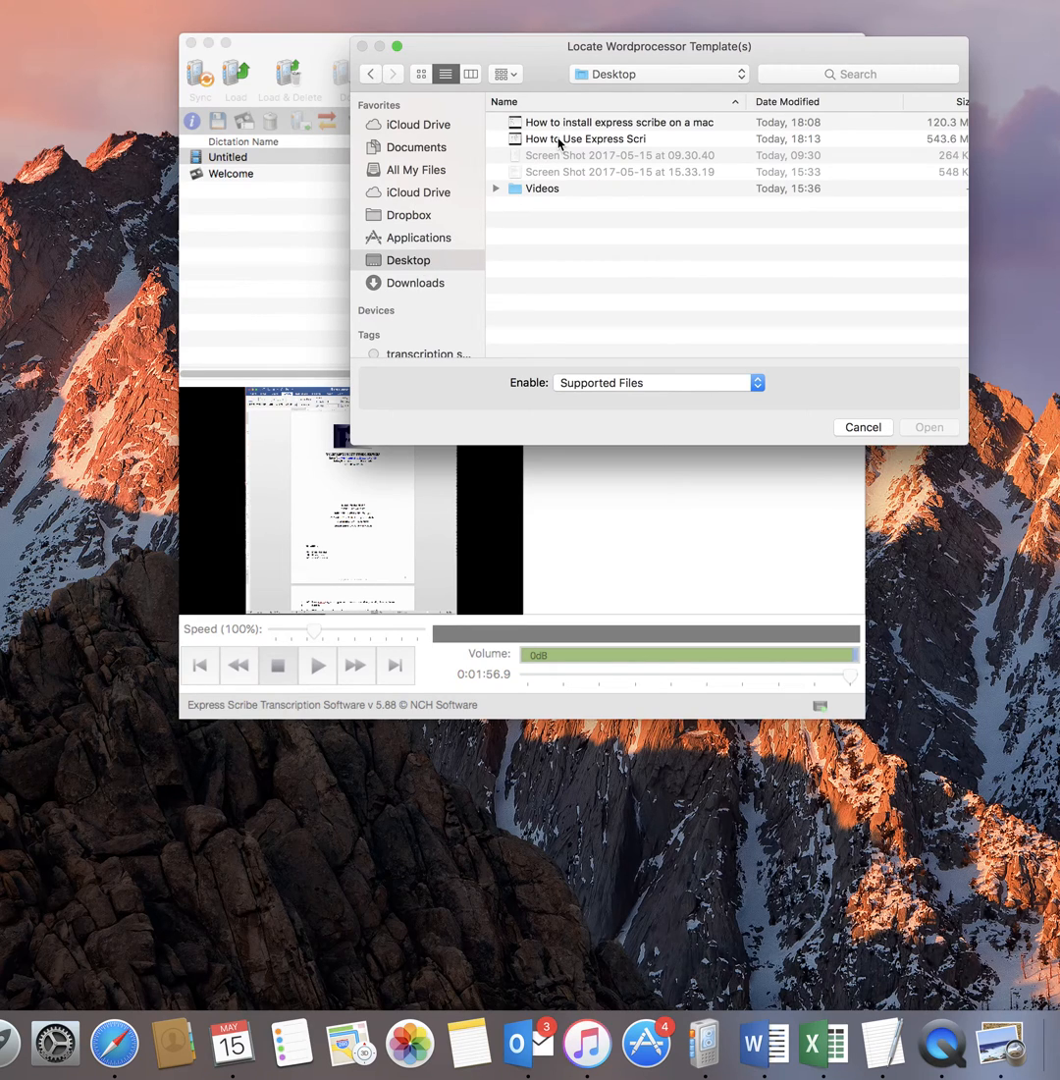
left_click(862, 428)
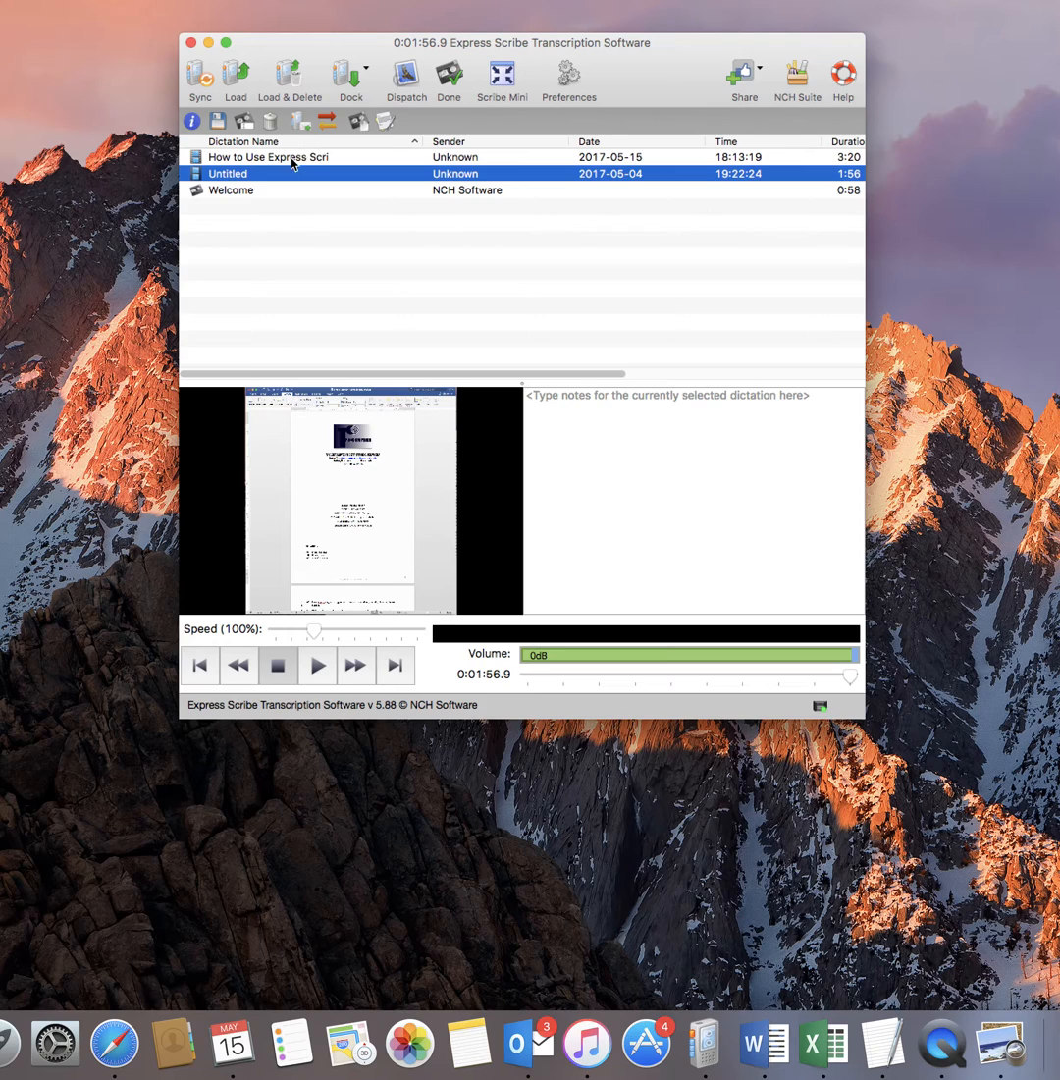
Make the 'How to Use Express Scribe' dictation the current one with its preview showing
left_click(267, 157)
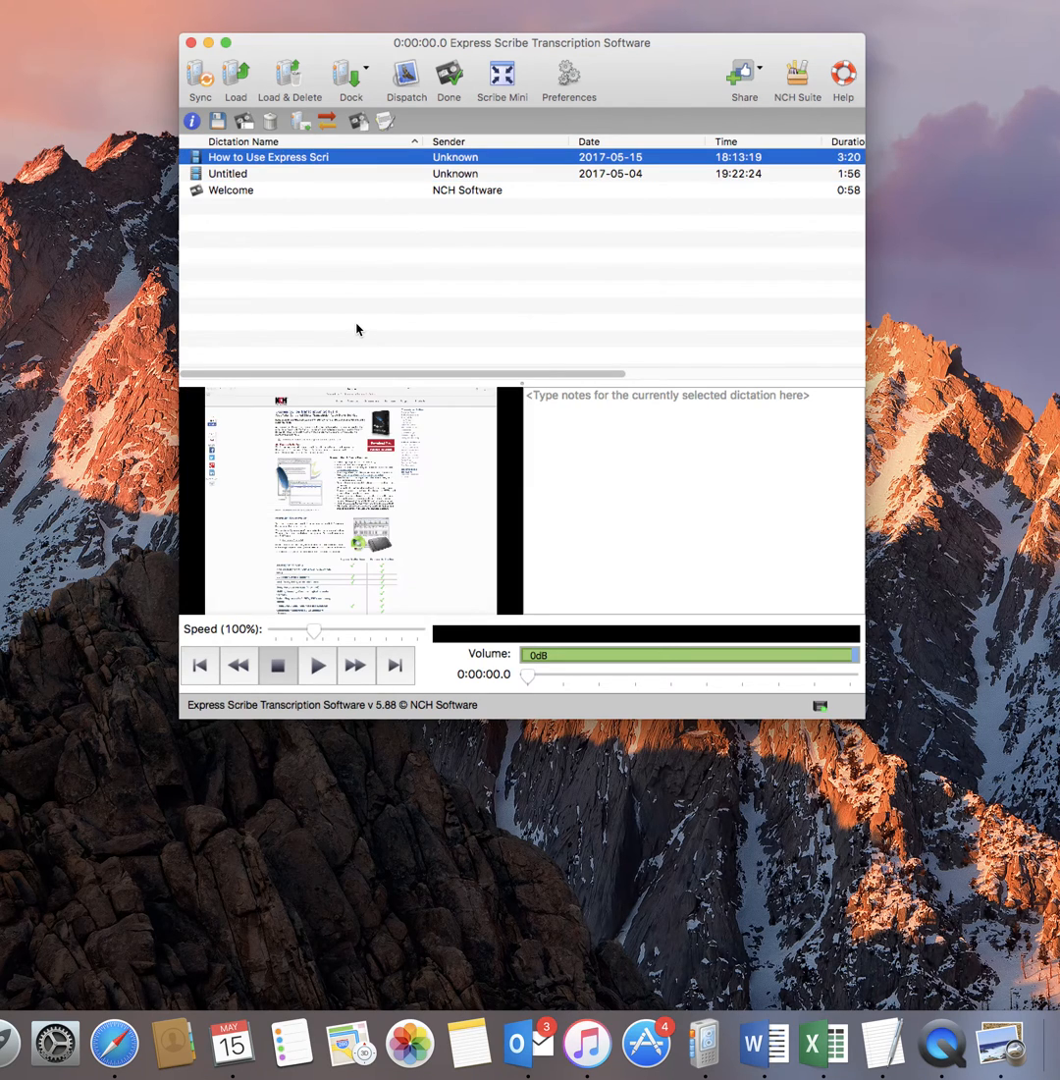
mouse_move(391, 691)
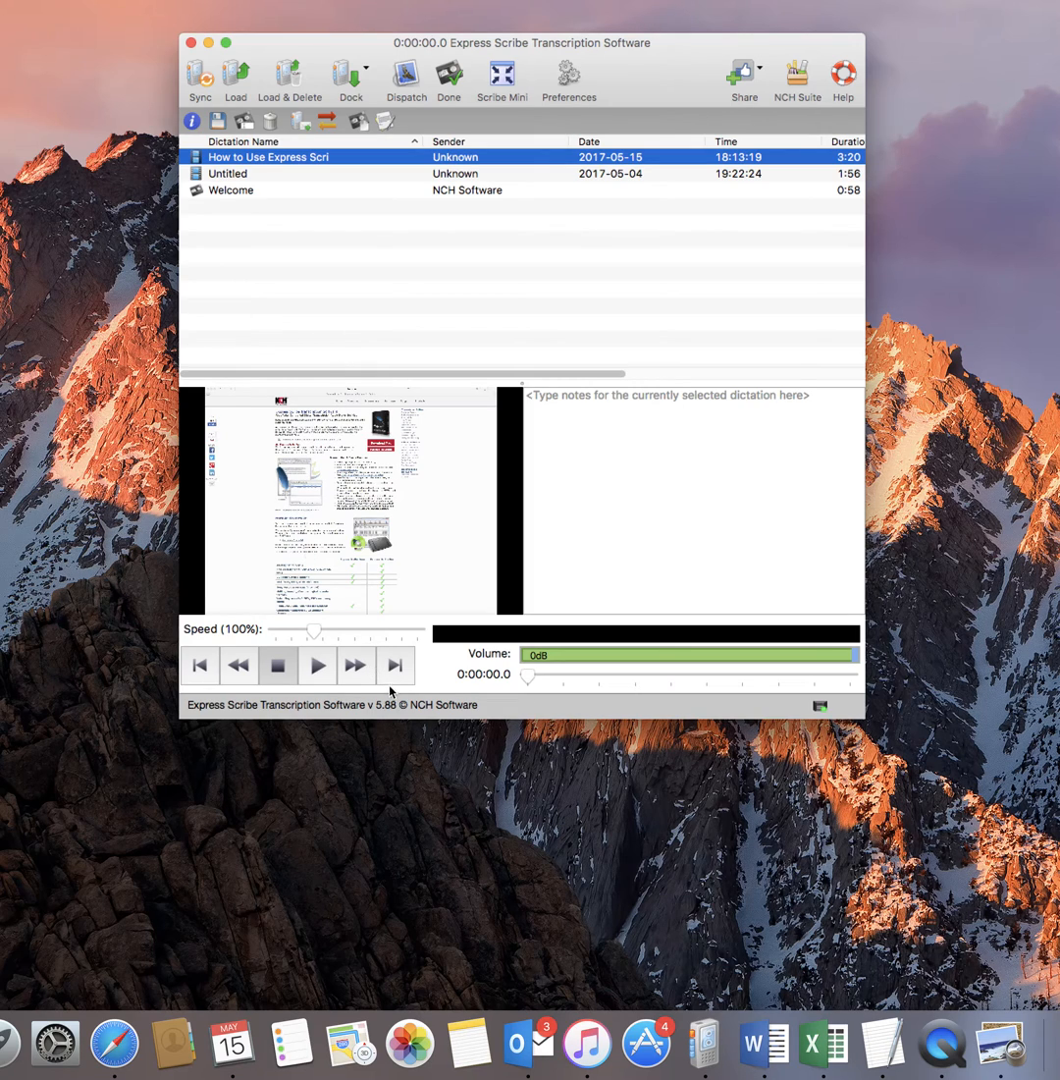
mouse_move(320, 628)
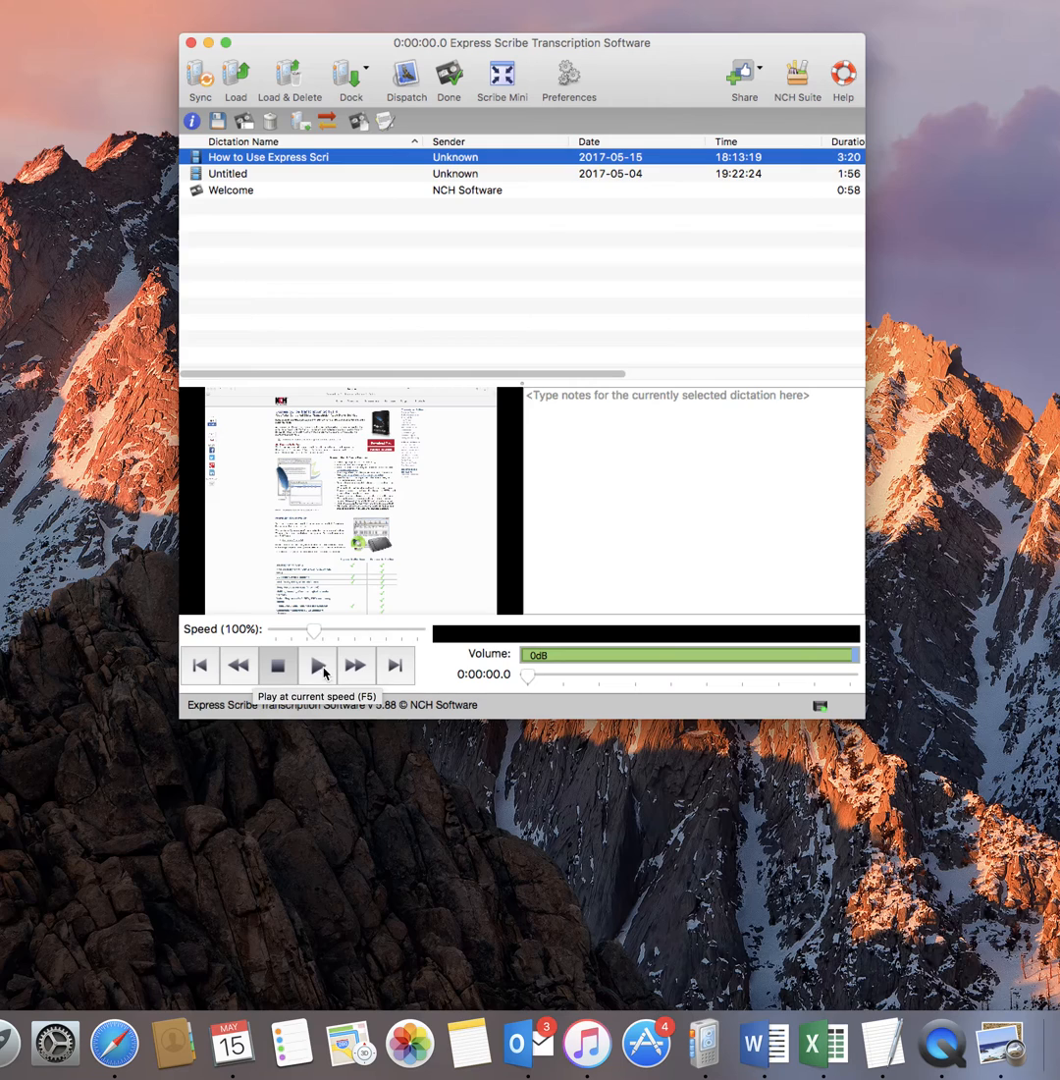
mouse_move(259, 667)
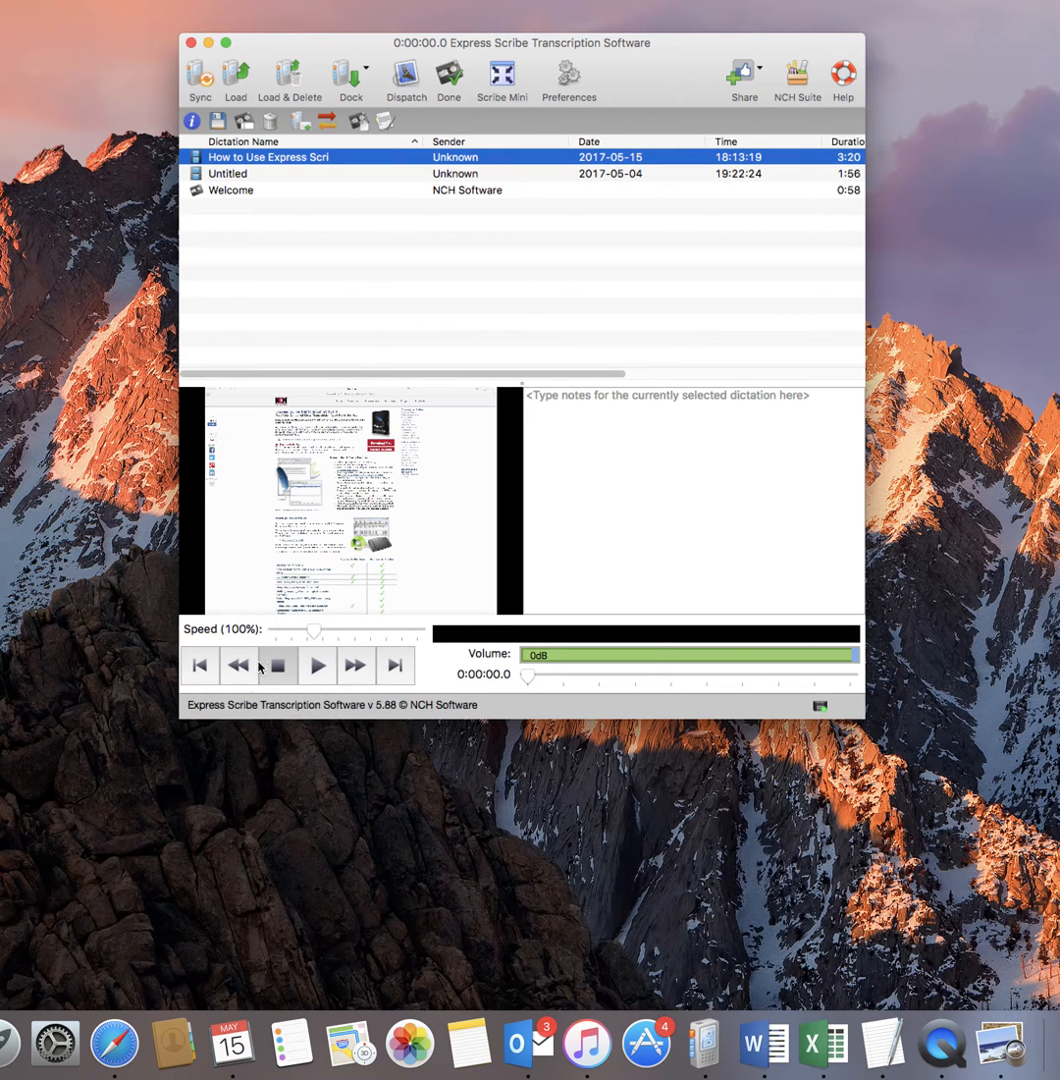
mouse_move(316, 665)
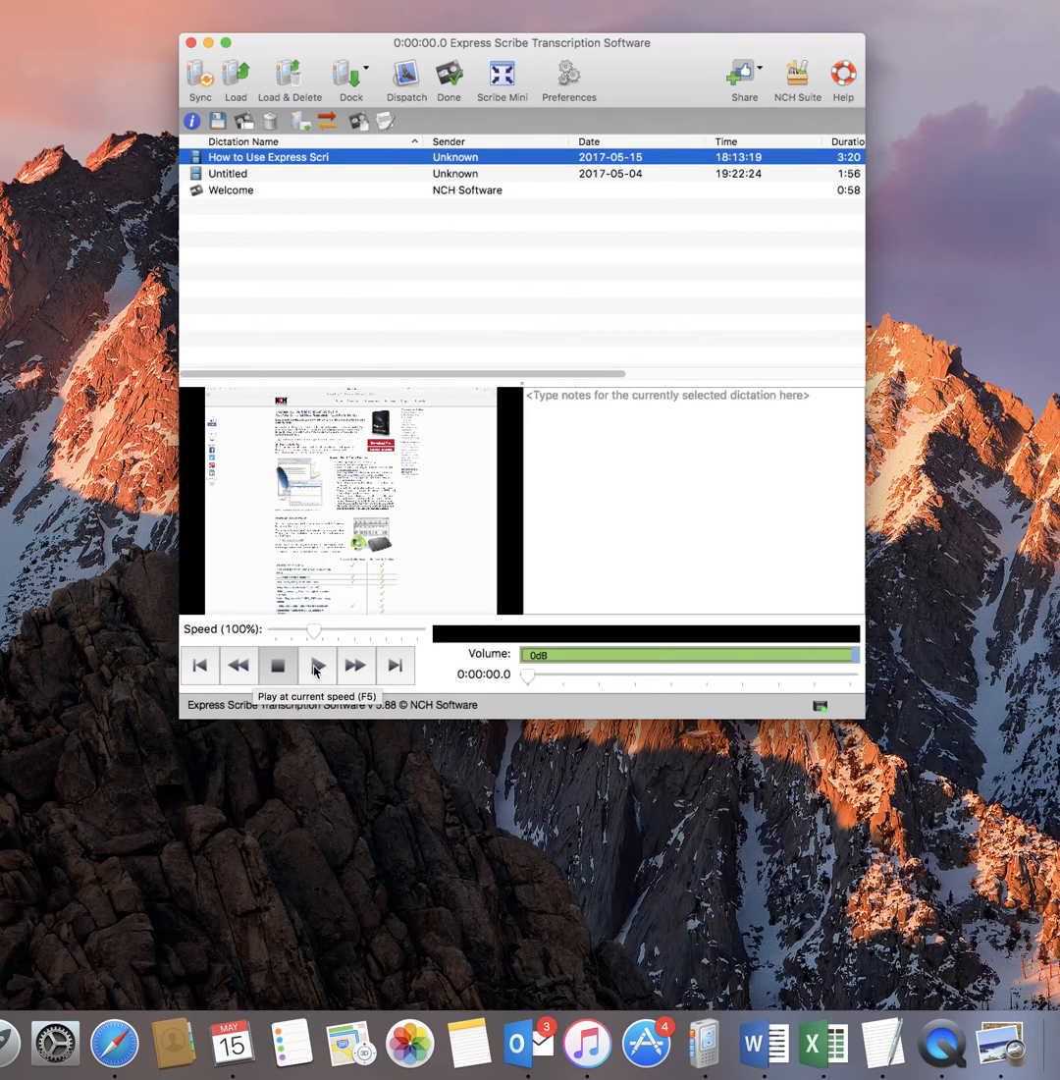
mouse_move(237, 663)
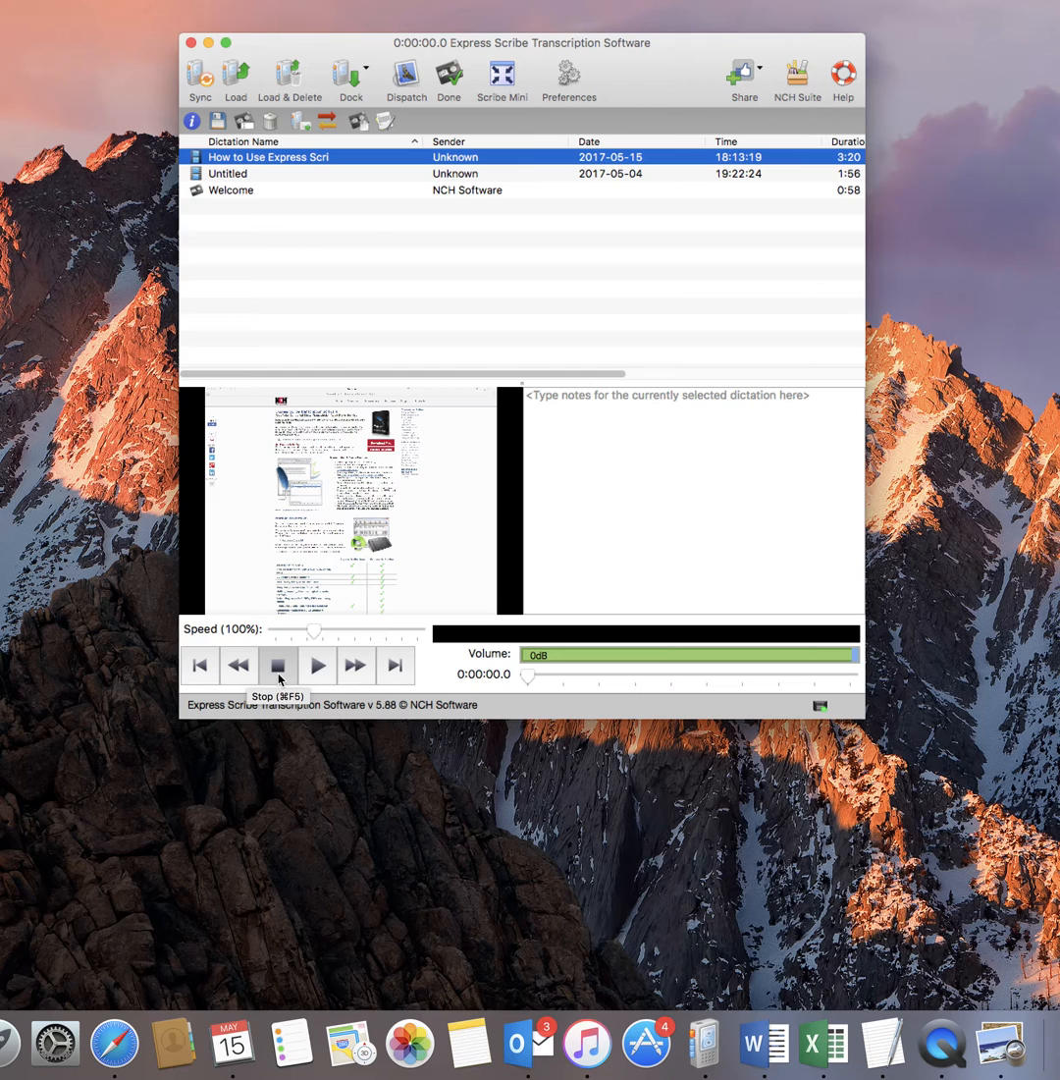
mouse_move(453, 306)
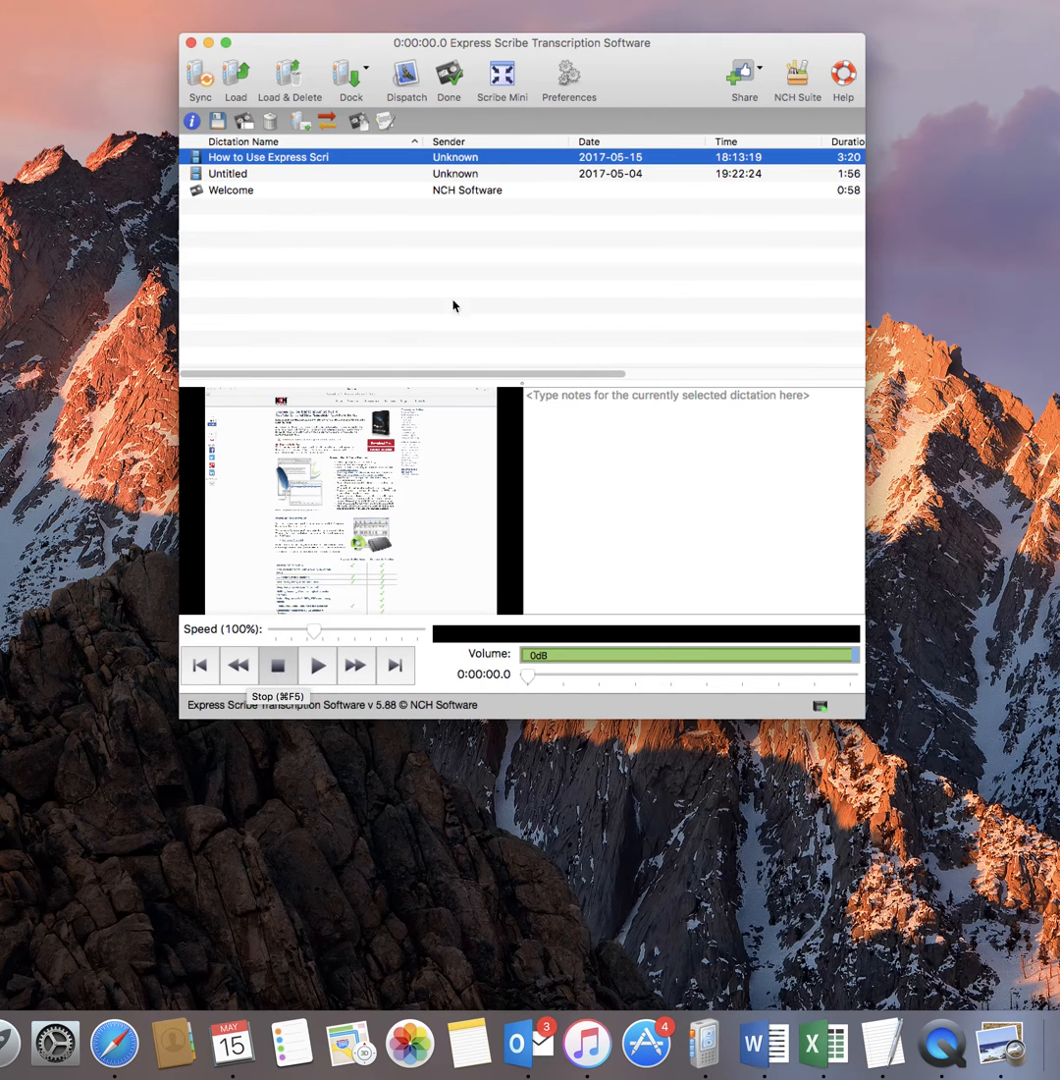
Drag in 'How to install express scribe on a mac' from the Desktop and make it current
left_click_drag(522, 44, 534, 99)
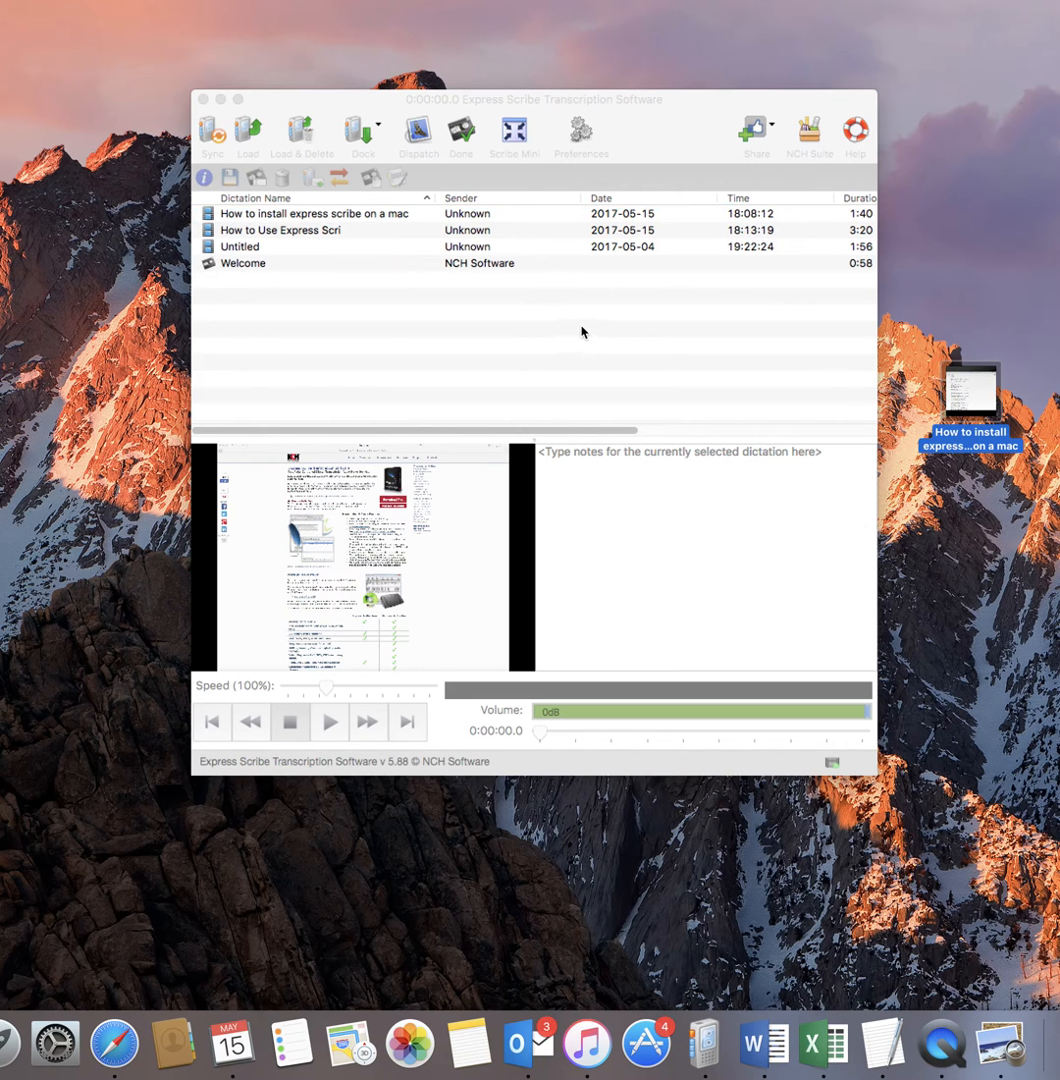
mouse_move(346, 214)
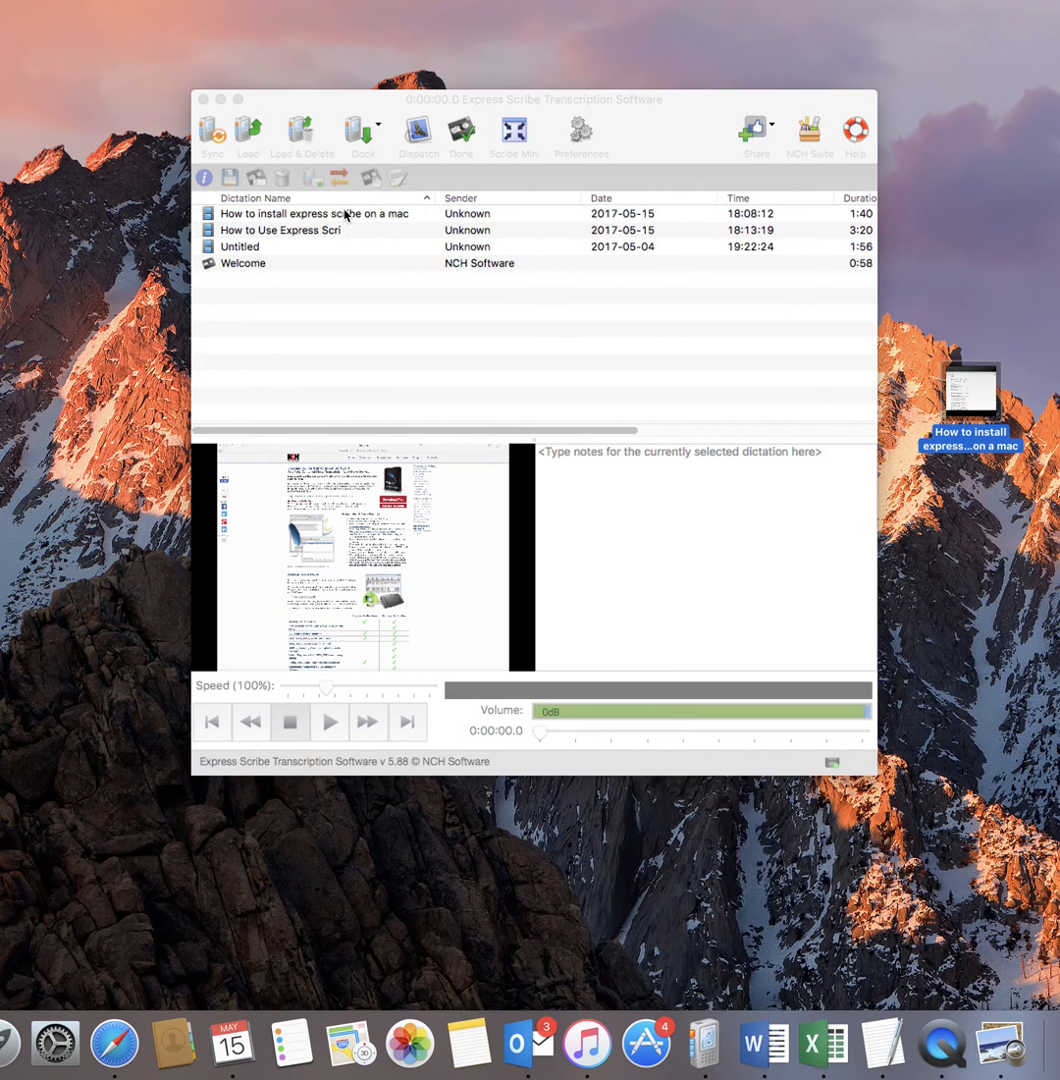
left_click(314, 212)
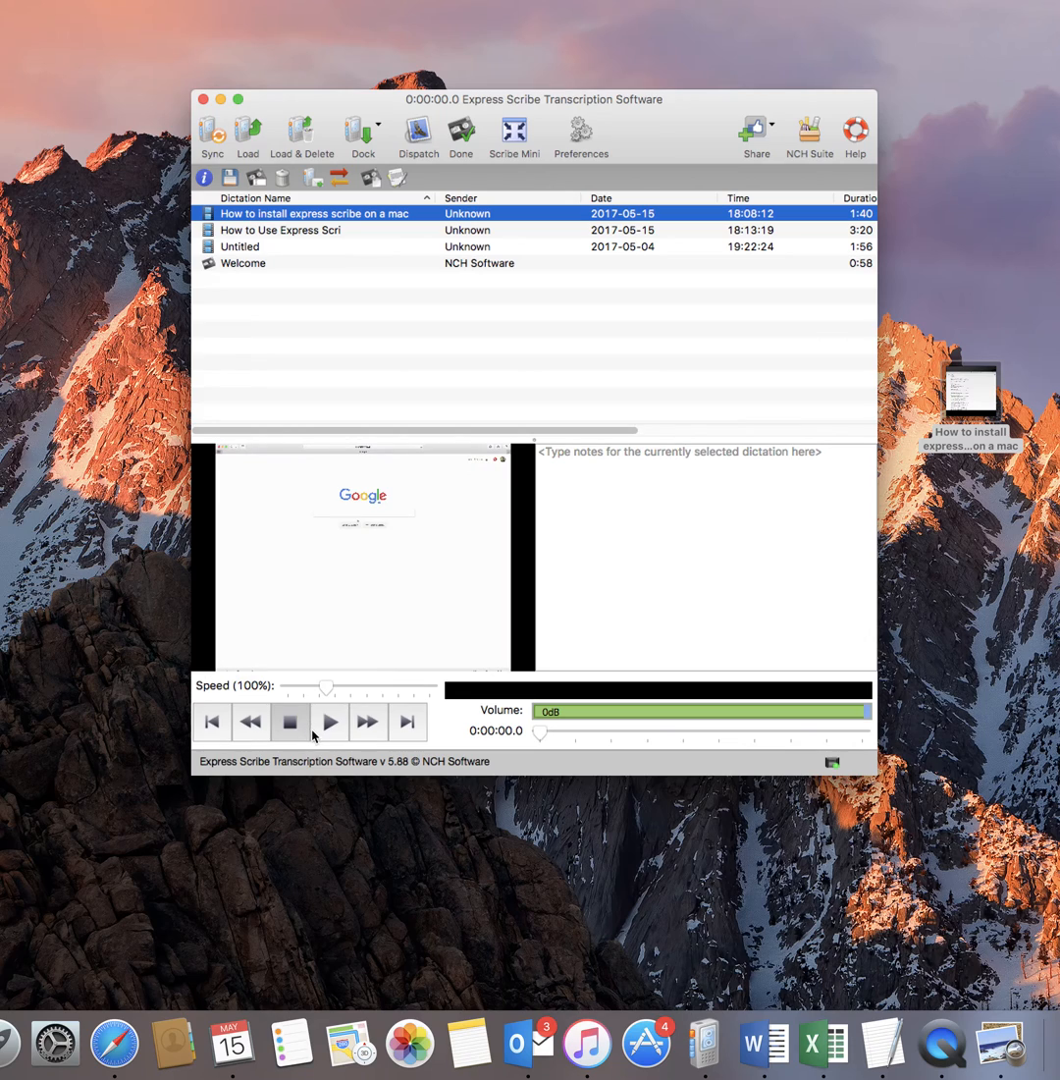
mouse_move(291, 723)
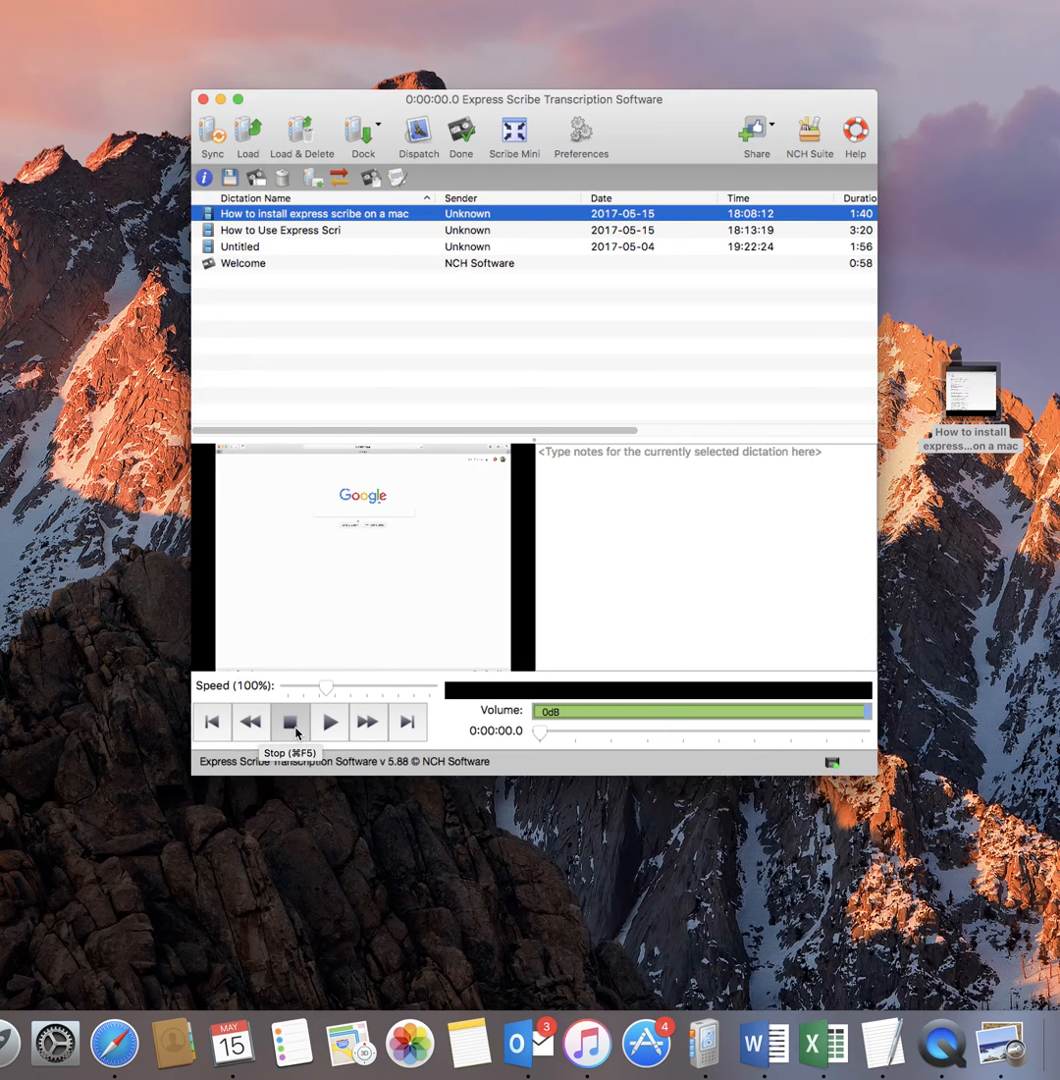